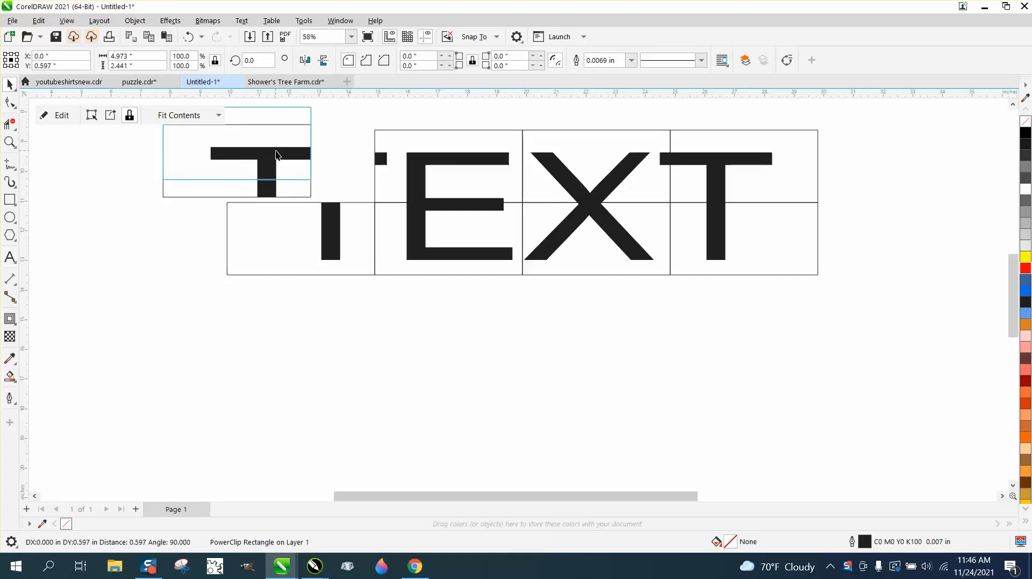
Step: Draw a 4-by-4 graph-paper grid of sixteen squares below the TEXT lettering
click(266, 158)
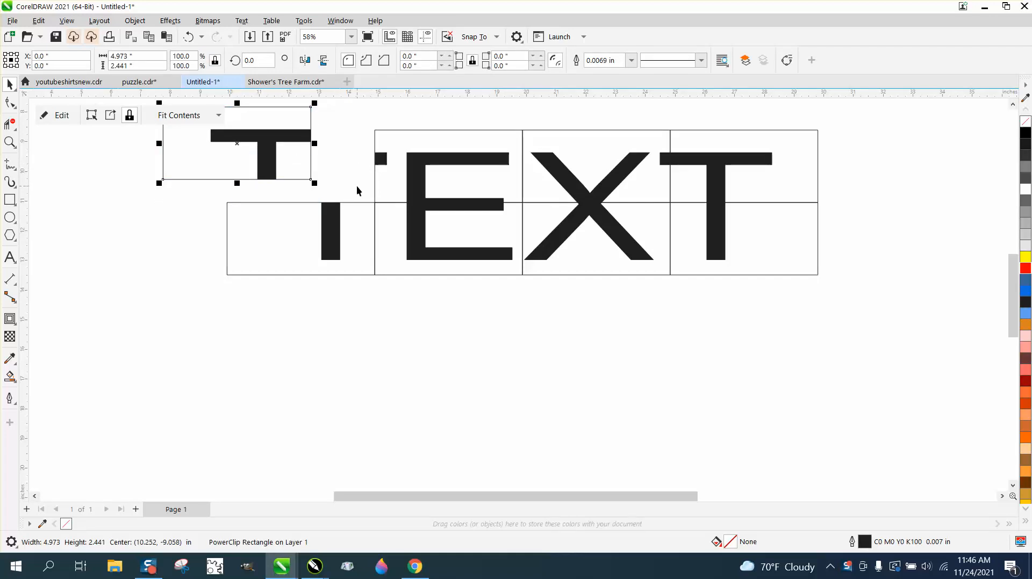
mouse_move(81, 285)
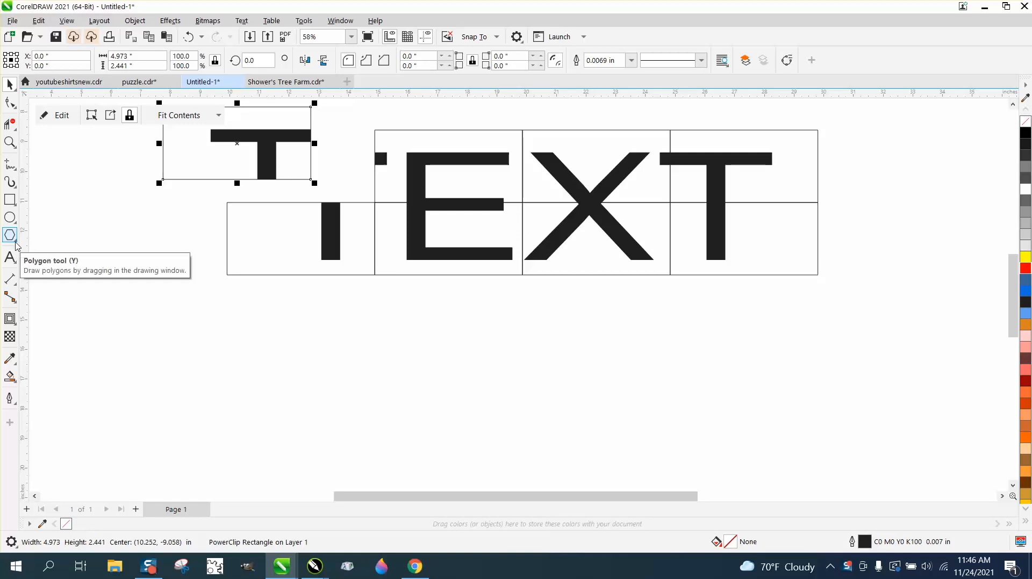
click(10, 236)
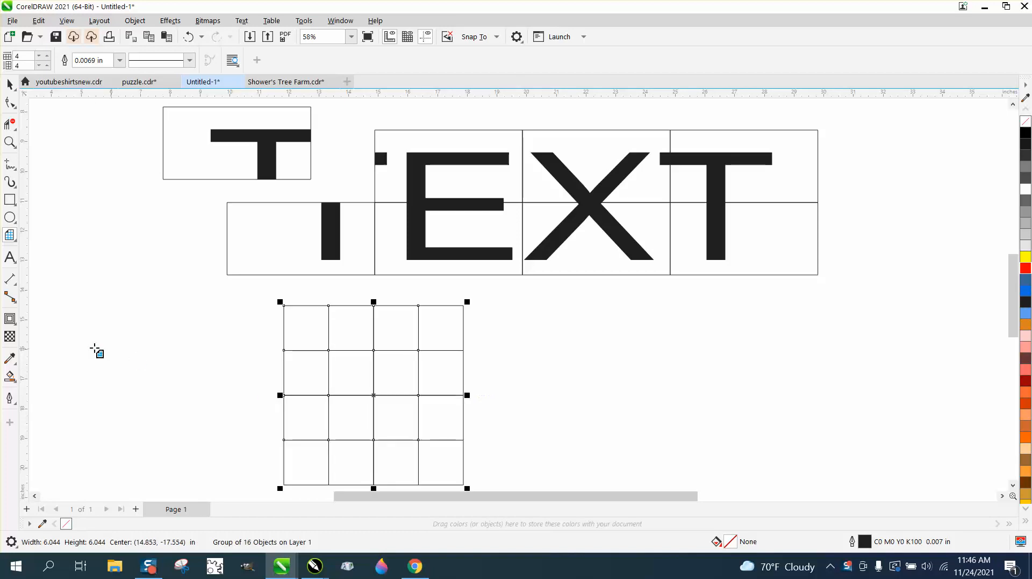
Step: Draw a 4-row, 4-column table and move it up beside the graph-paper grid
click(10, 257)
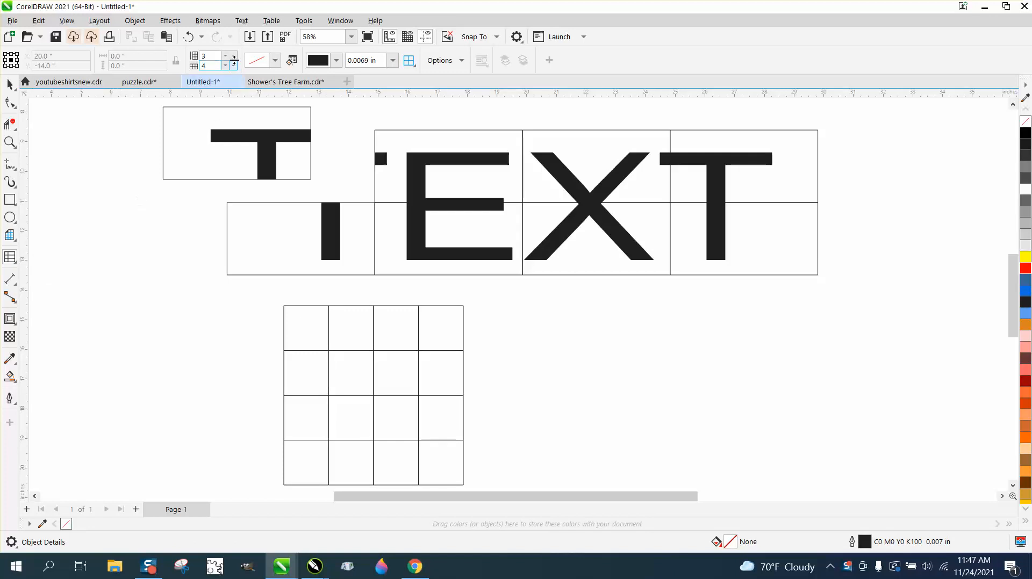
click(234, 54)
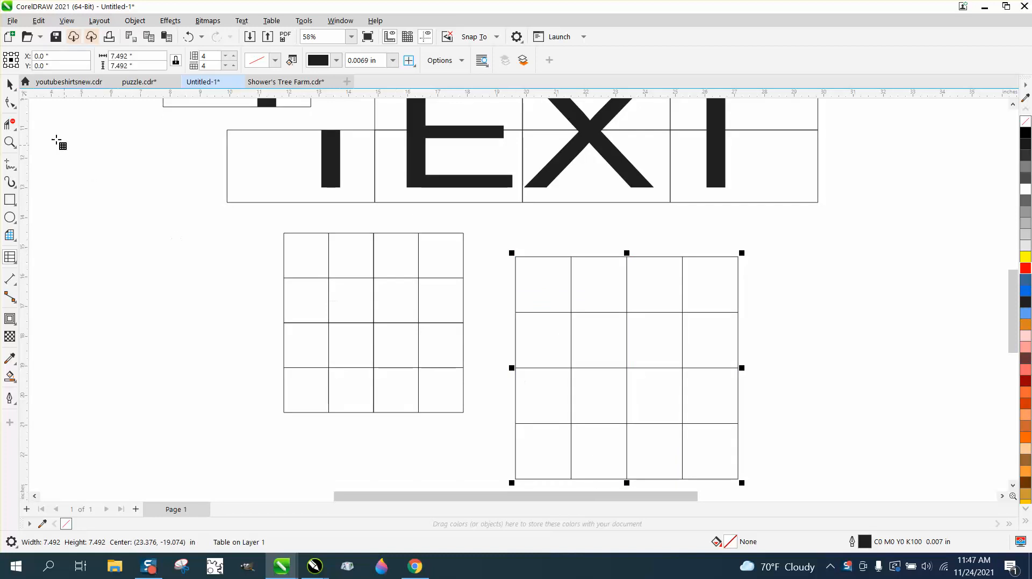
drag(626, 367, 616, 358)
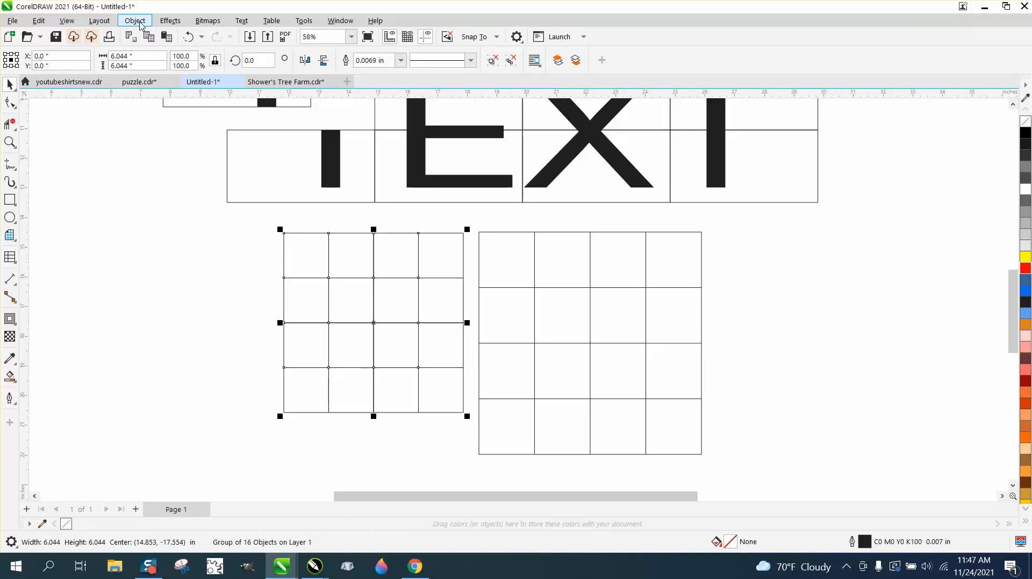
Step: Detach the grid's top-left square and break the table apart into separate lines via Object menu
click(134, 21)
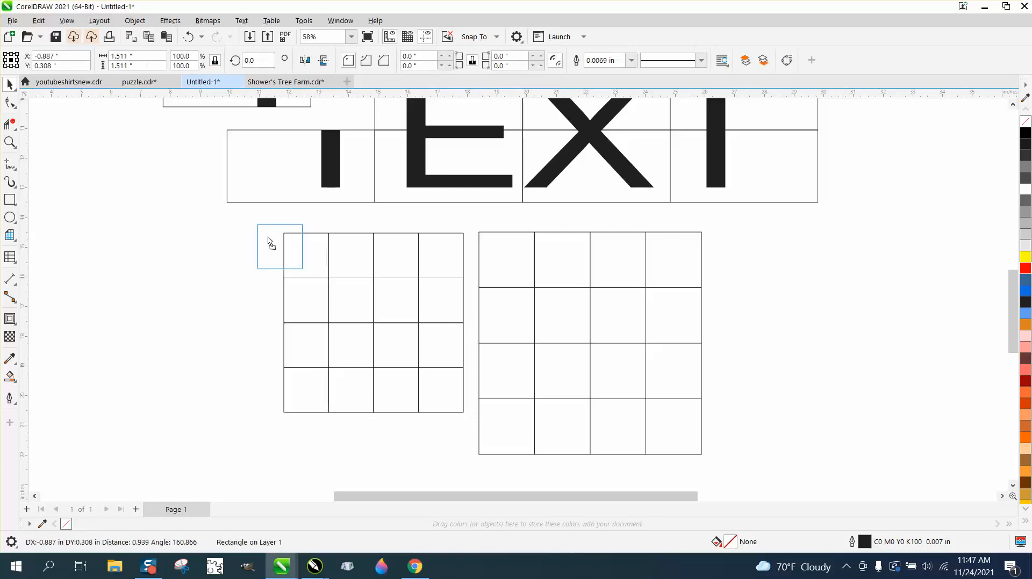
click(590, 342)
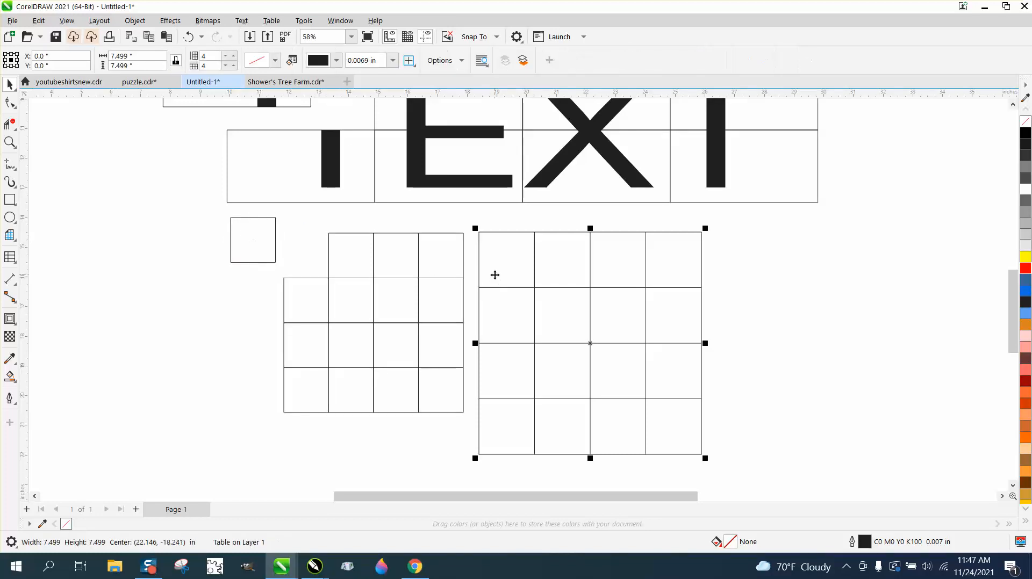
click(134, 20)
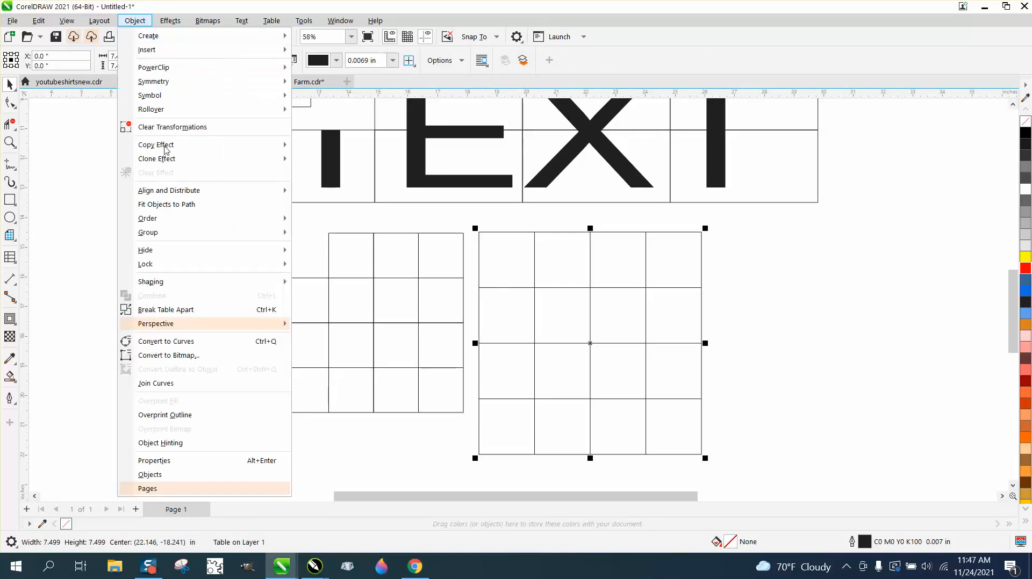
mouse_move(151, 281)
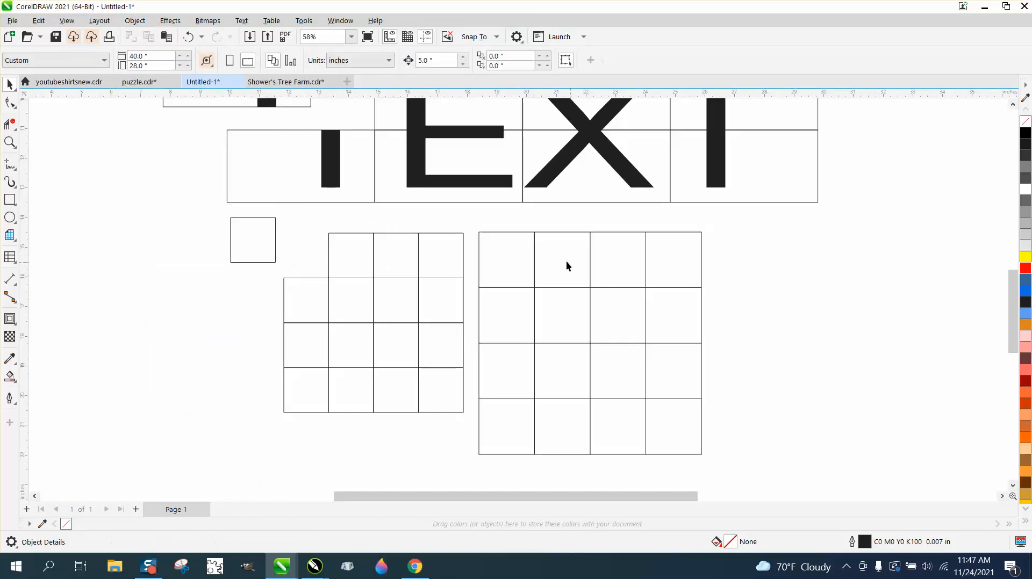
click(590, 342)
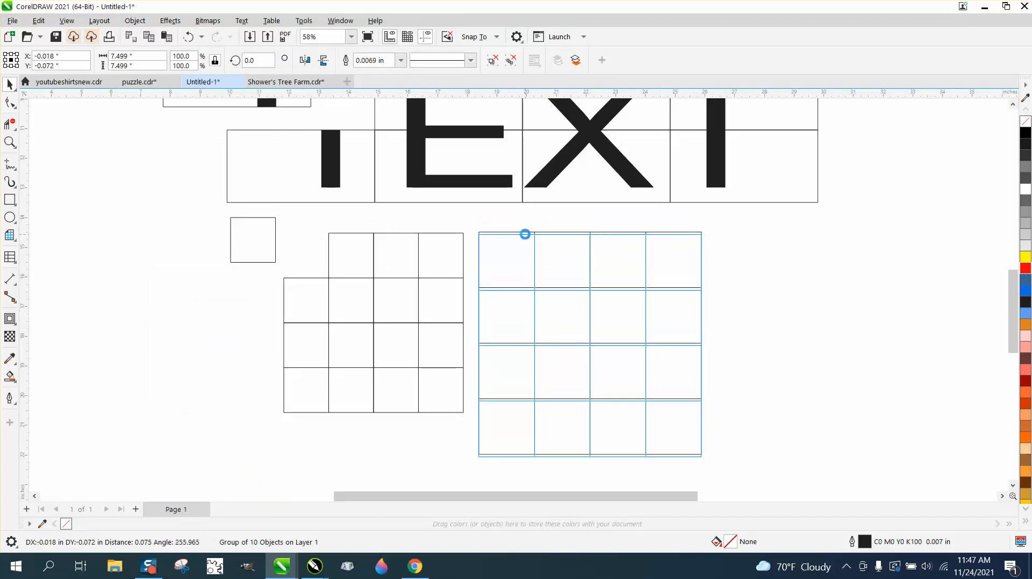
click(134, 20)
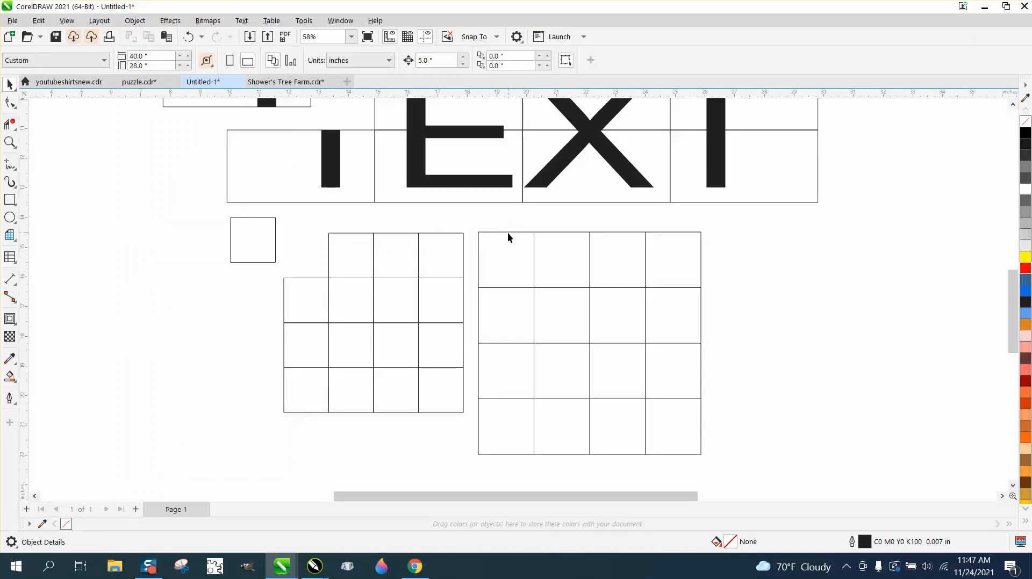
drag(557, 227, 558, 456)
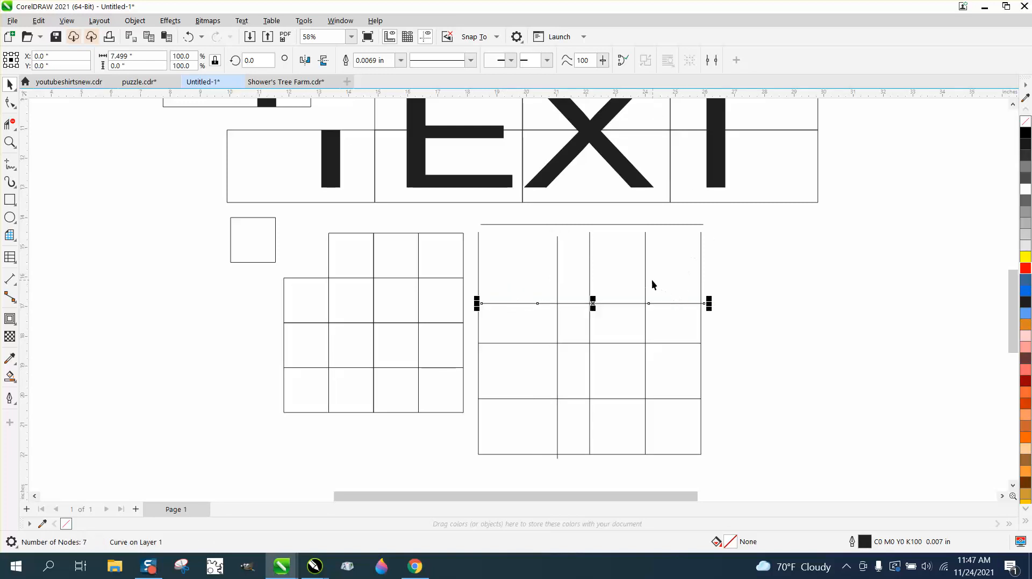
mouse_move(646, 282)
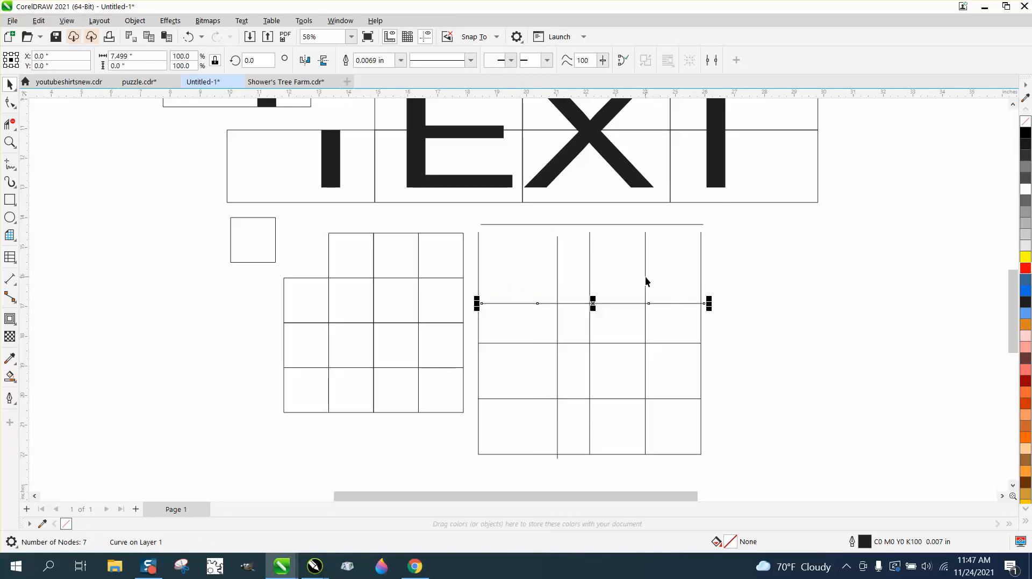
mouse_move(418, 261)
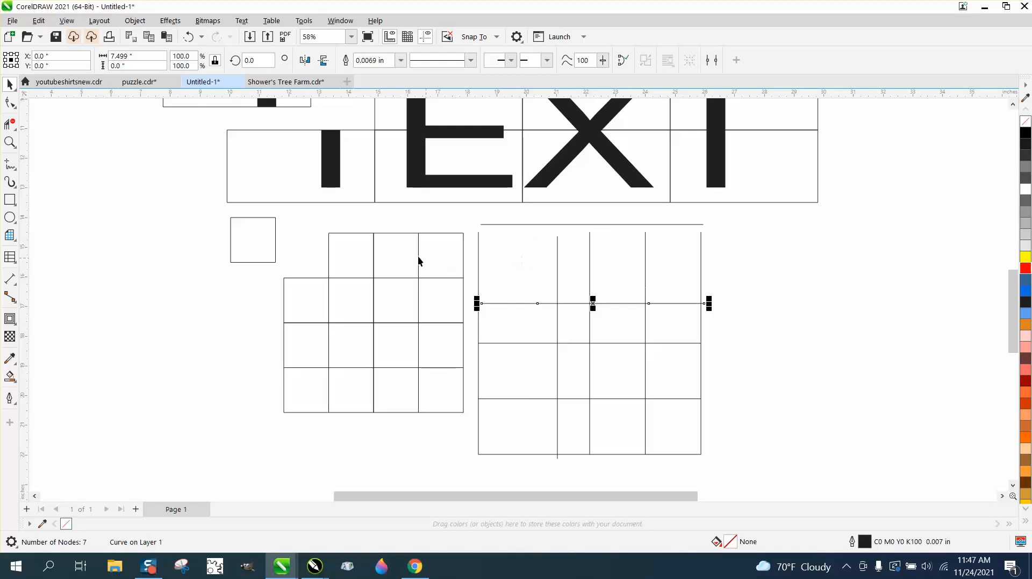
click(337, 237)
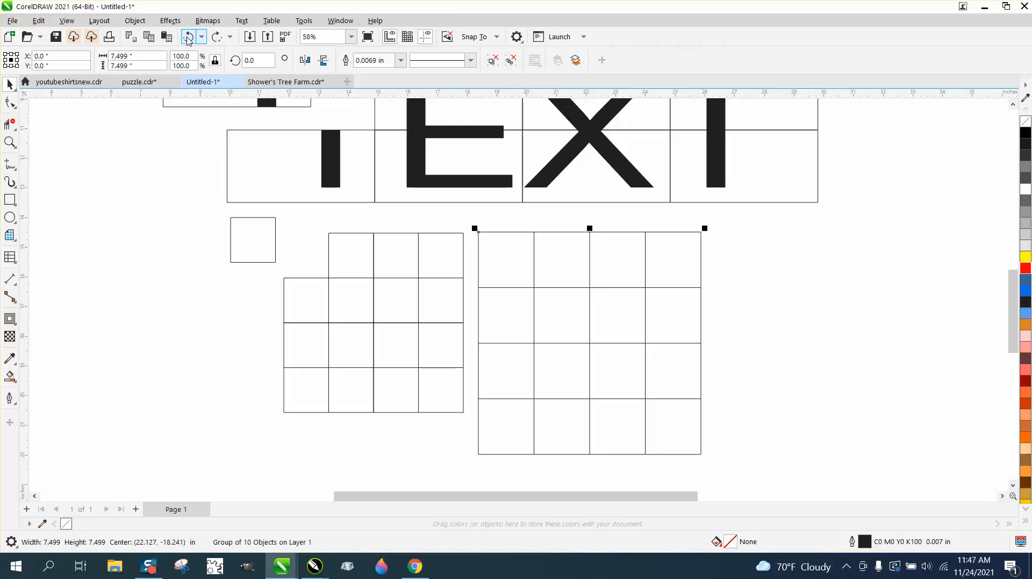
click(306, 256)
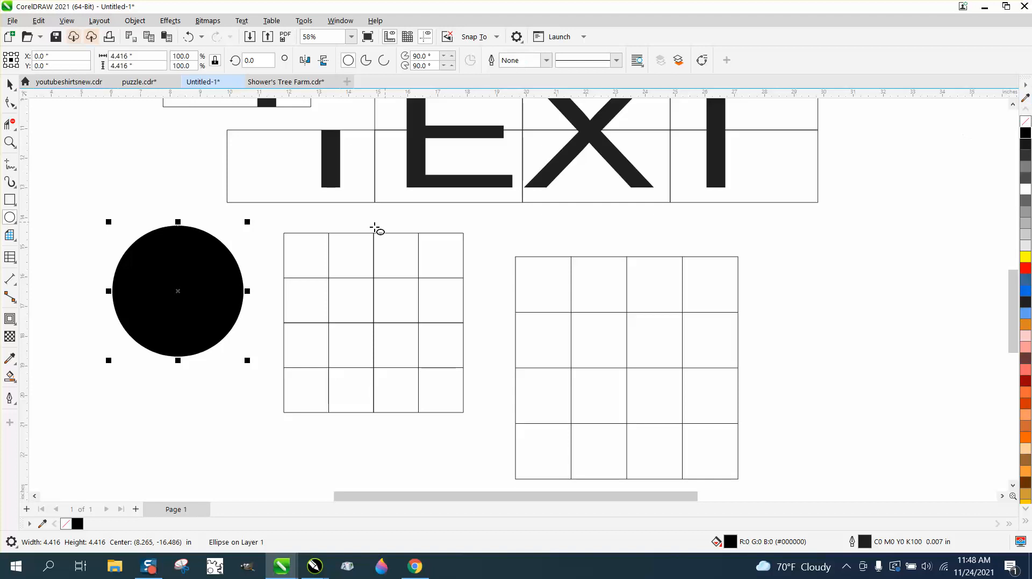
Step: Move the black circle onto the graph-paper grid and centre-align the two
drag(178, 291, 387, 310)
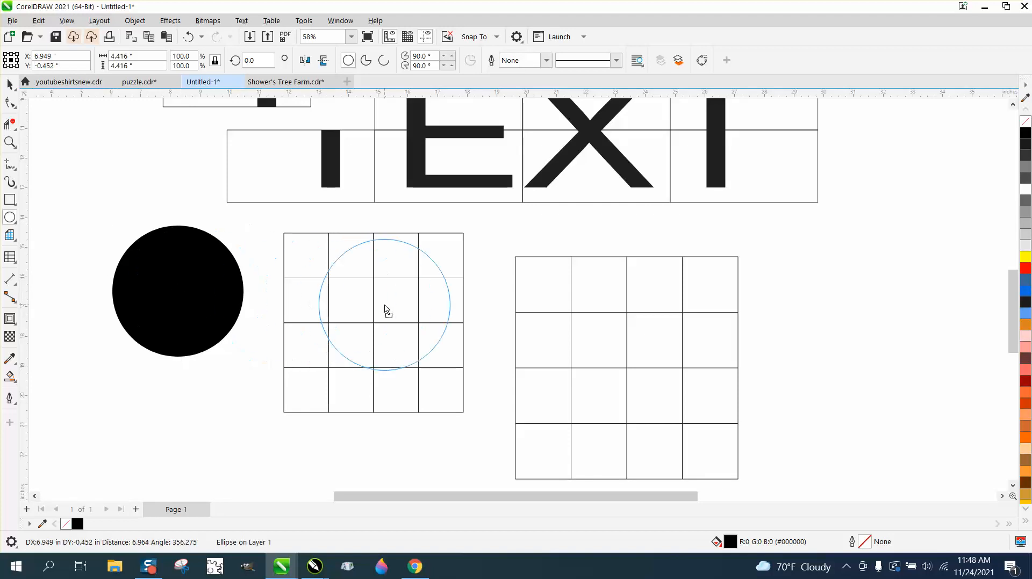
click(373, 322)
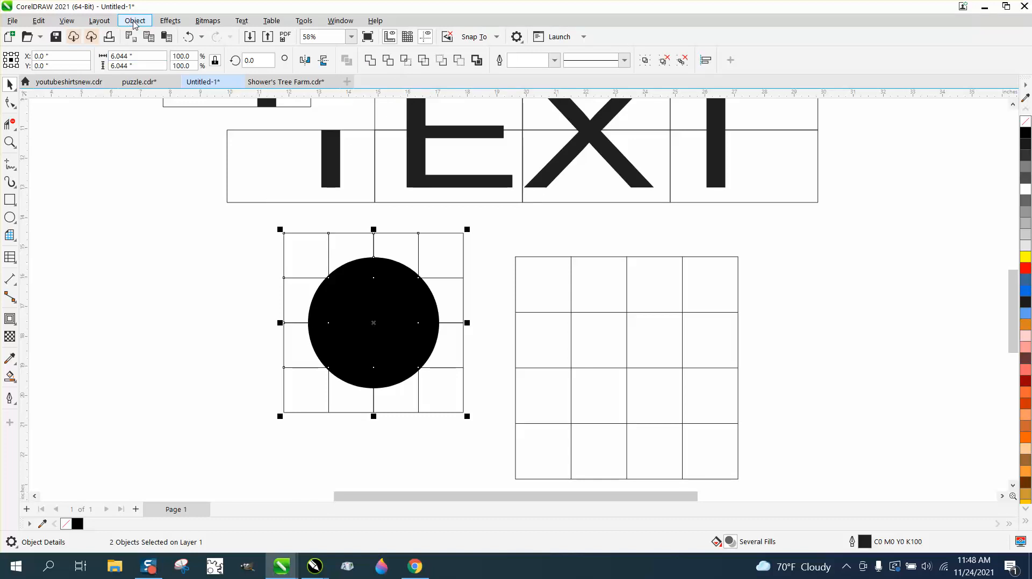
mouse_move(170, 21)
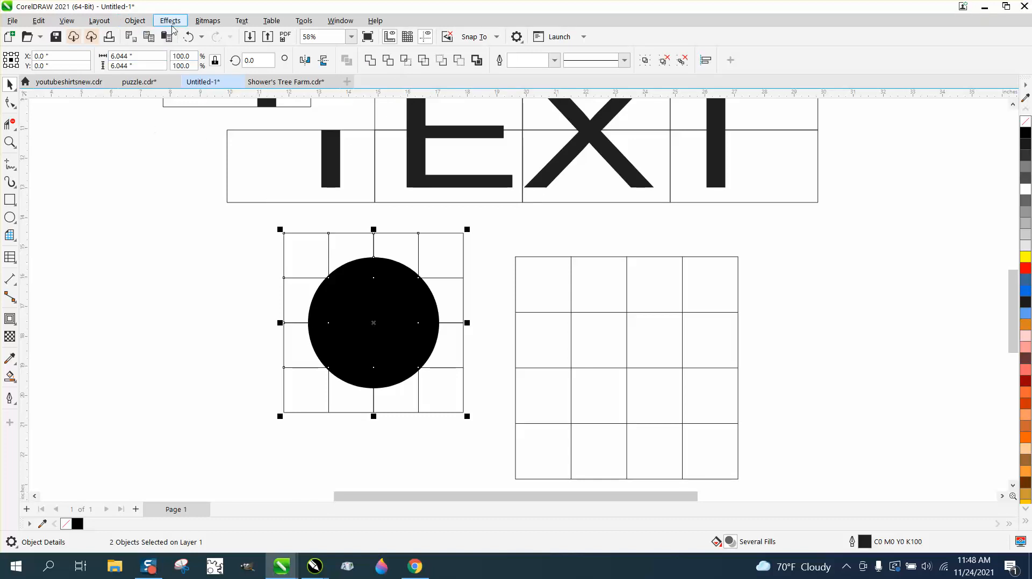
Step: PowerClip the black circle inside the graph-paper squares as the frame
click(135, 20)
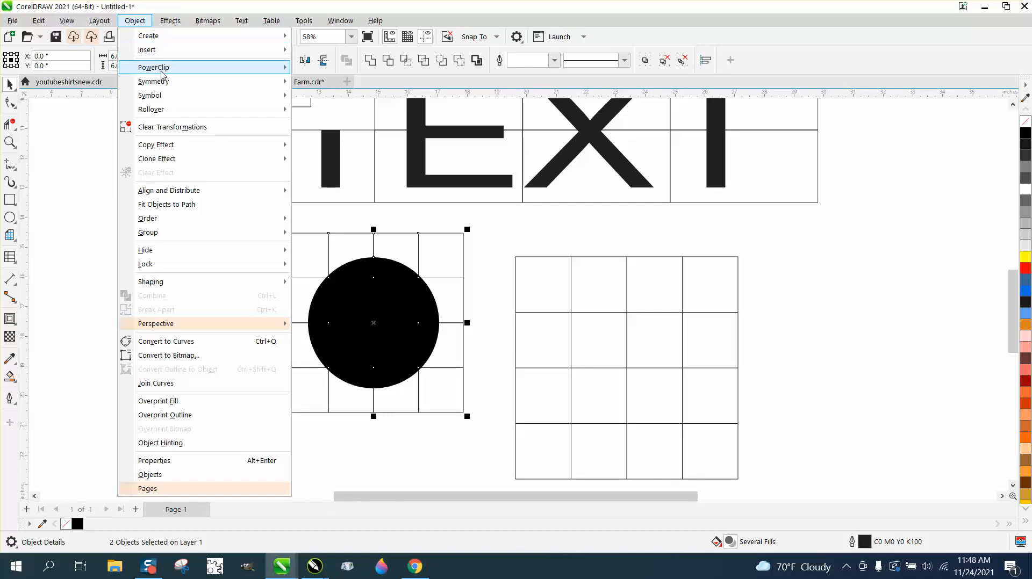
click(303, 278)
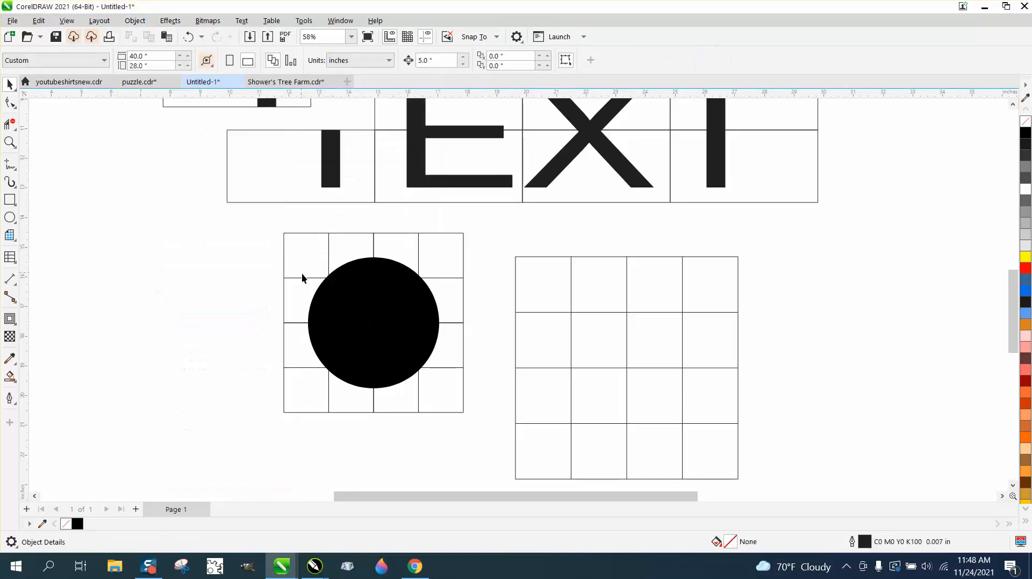
click(135, 20)
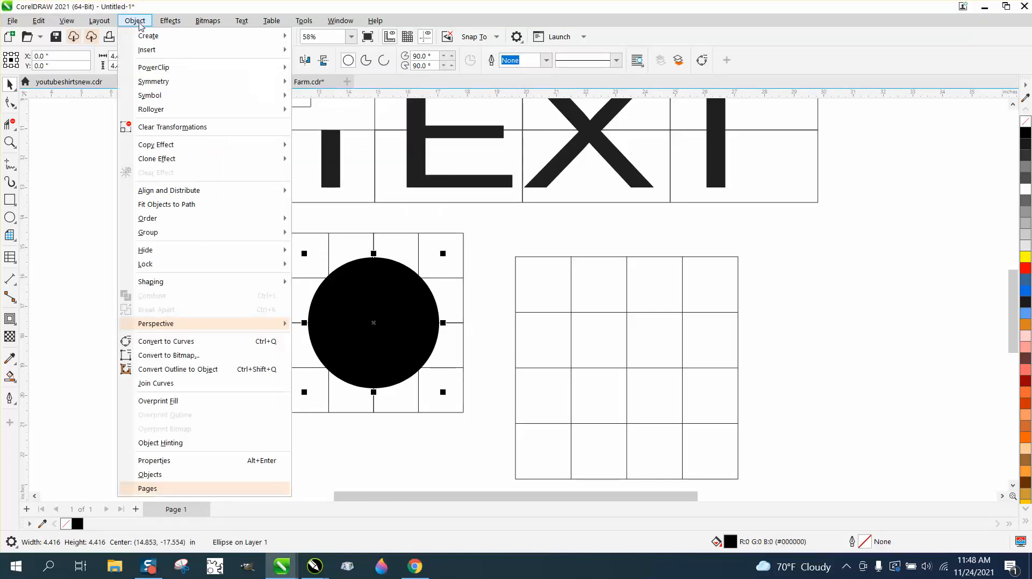
mouse_move(153, 66)
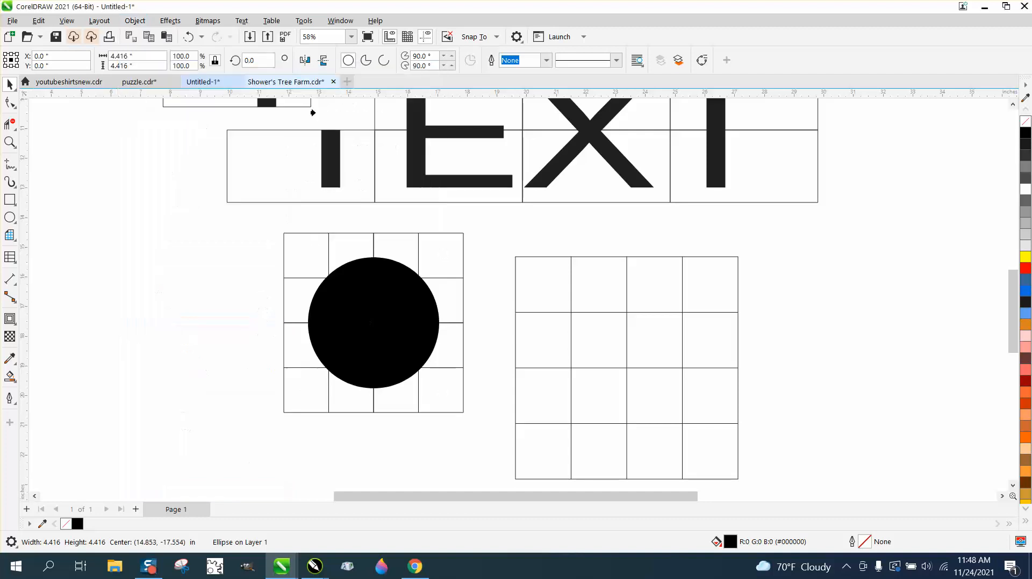
click(373, 323)
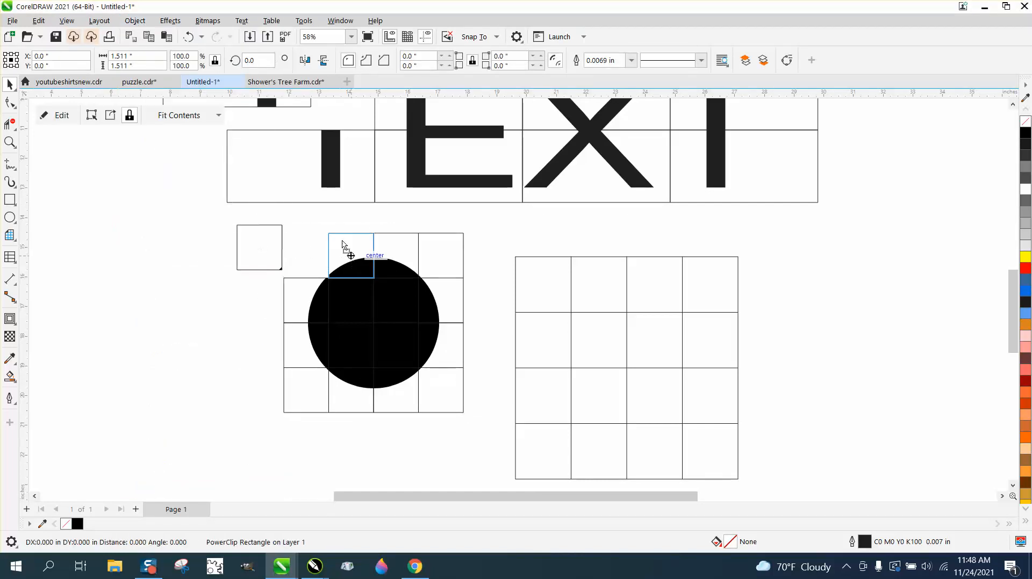
Step: Drag clipped squares outward from the grid to form a mosaic of circle tiles
drag(351, 256, 398, 238)
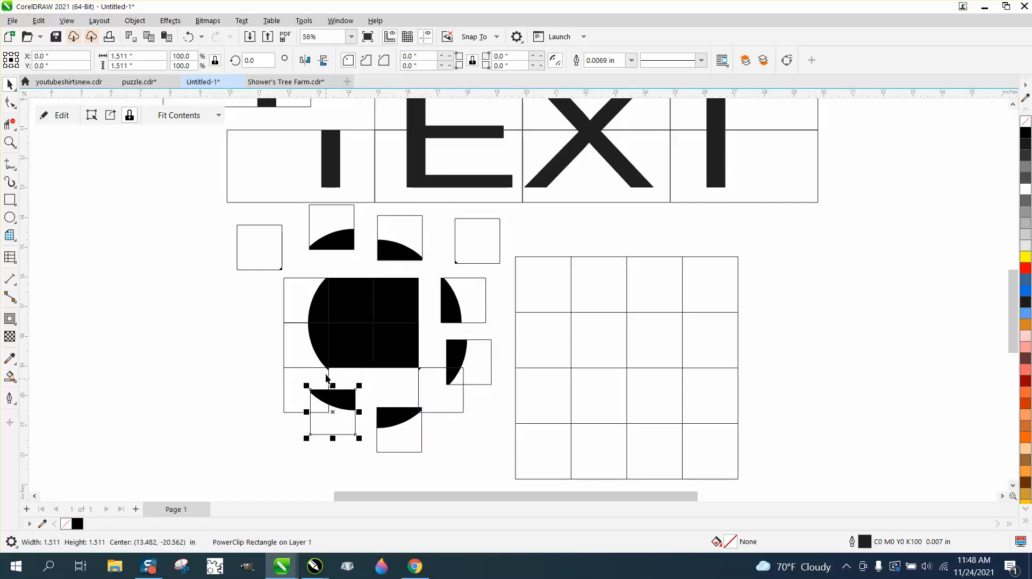
drag(332, 409, 340, 363)
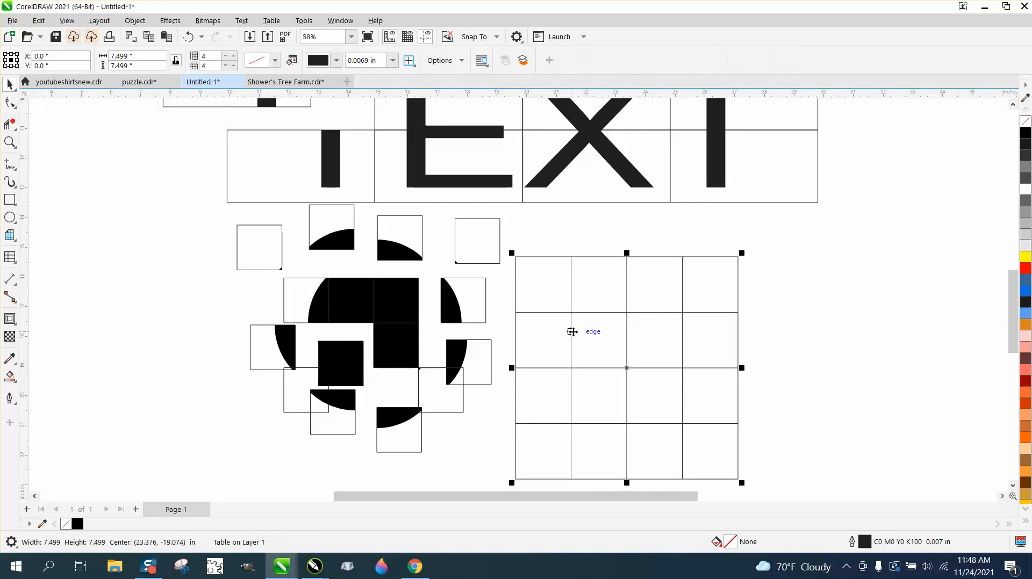
mouse_move(20, 219)
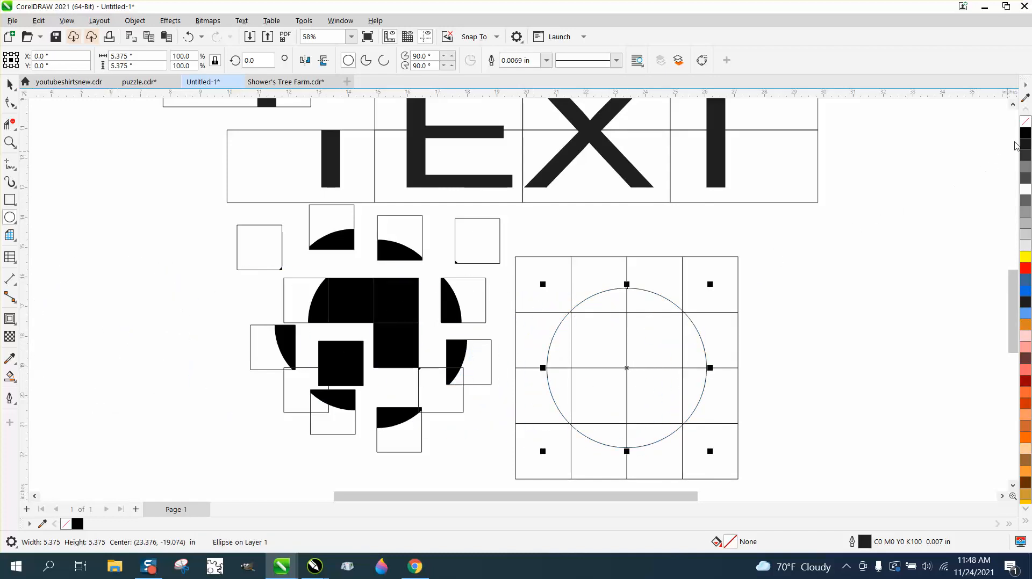
Step: Fill the table's circle black, attempt Place Inside Frame on the table, and decline the invalid-object retry
click(1024, 131)
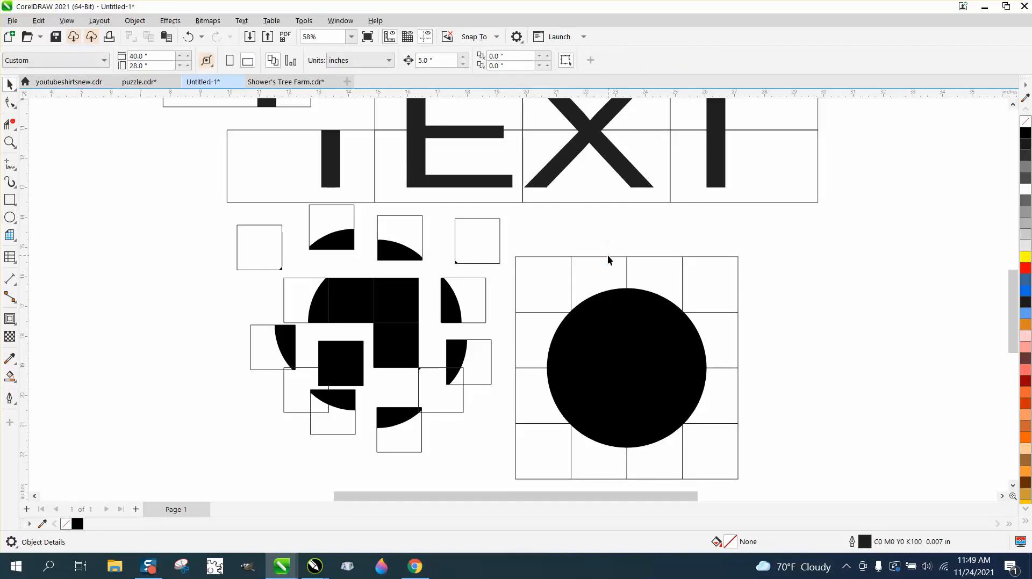
click(625, 349)
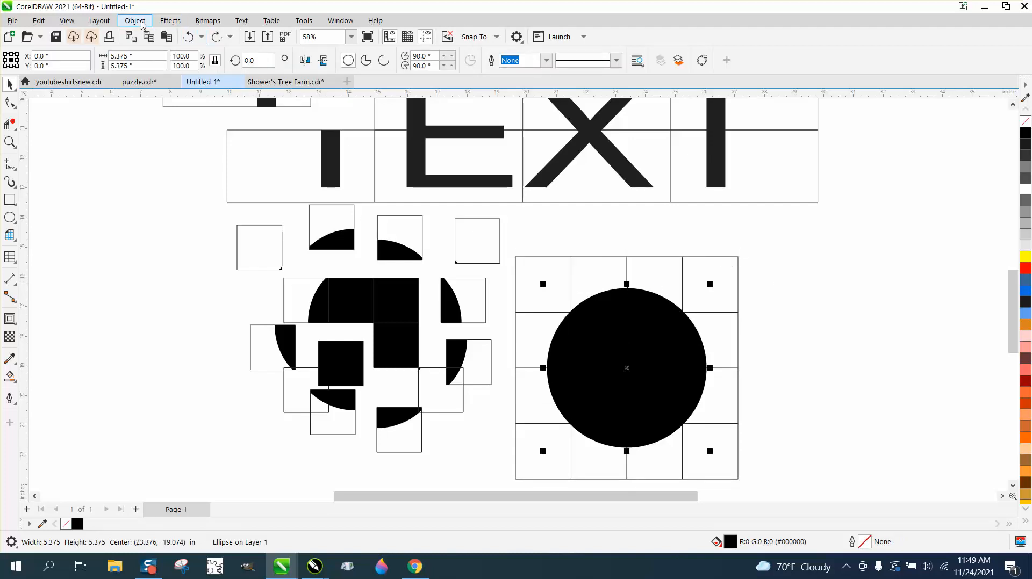
click(135, 20)
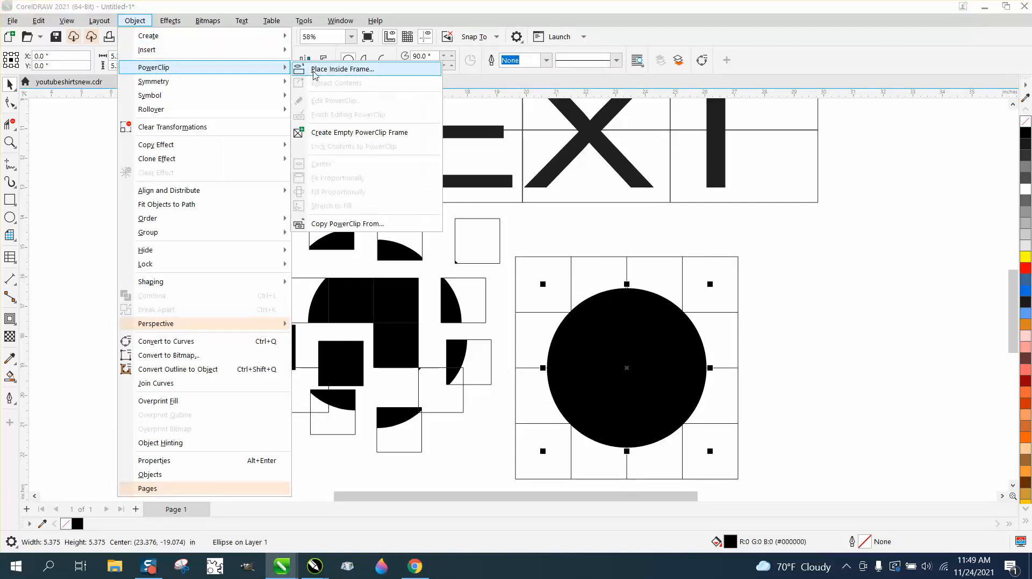
click(341, 69)
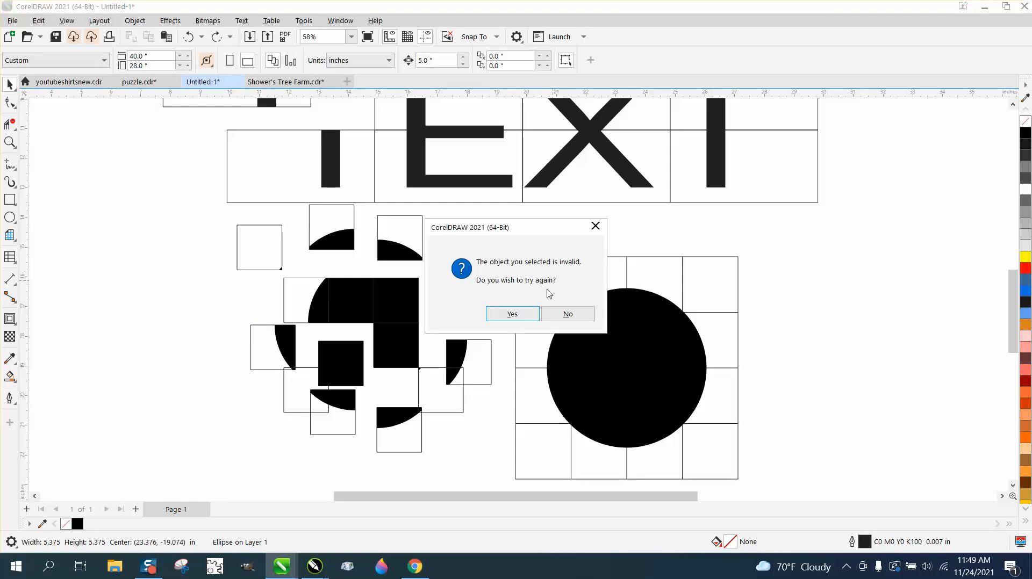
mouse_move(592, 281)
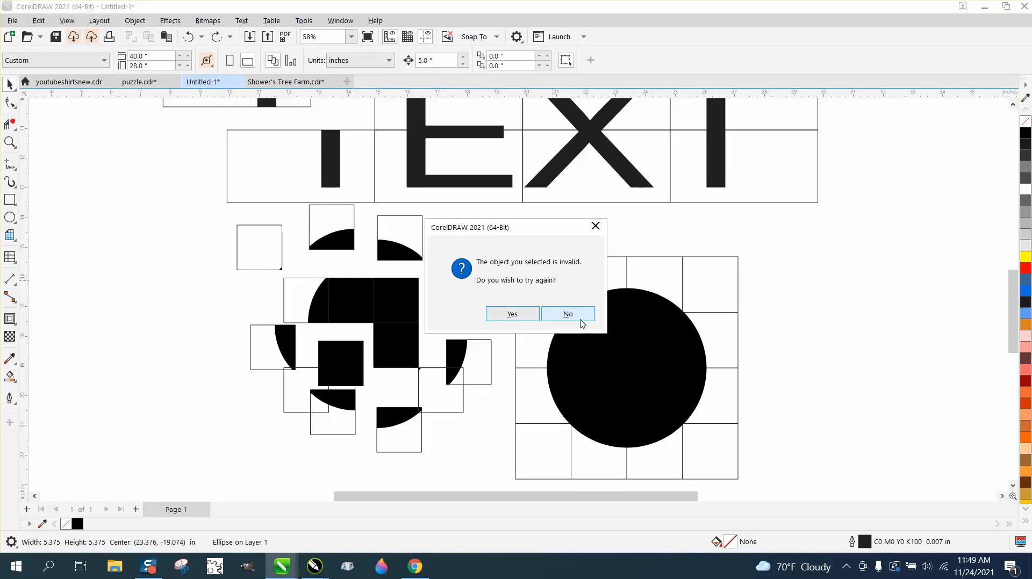
click(566, 314)
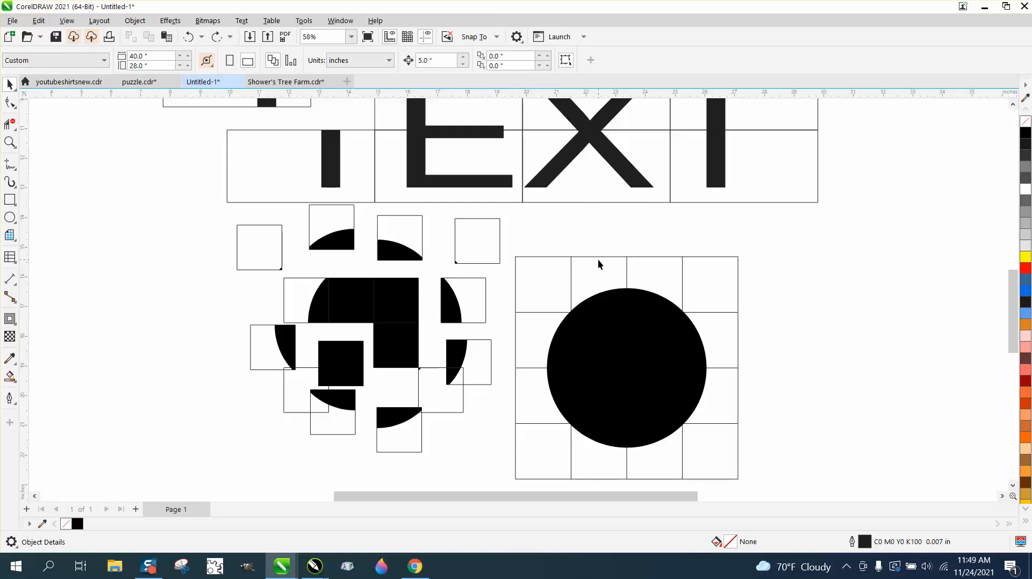
Step: Select the empty square tile and choose the Polygon tool from the shape flyout
click(477, 241)
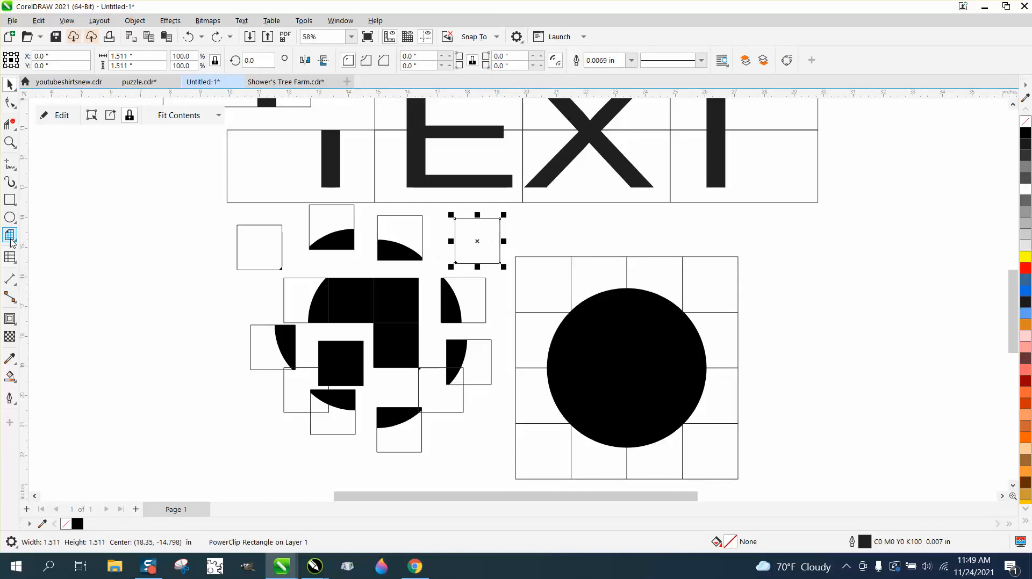
click(9, 236)
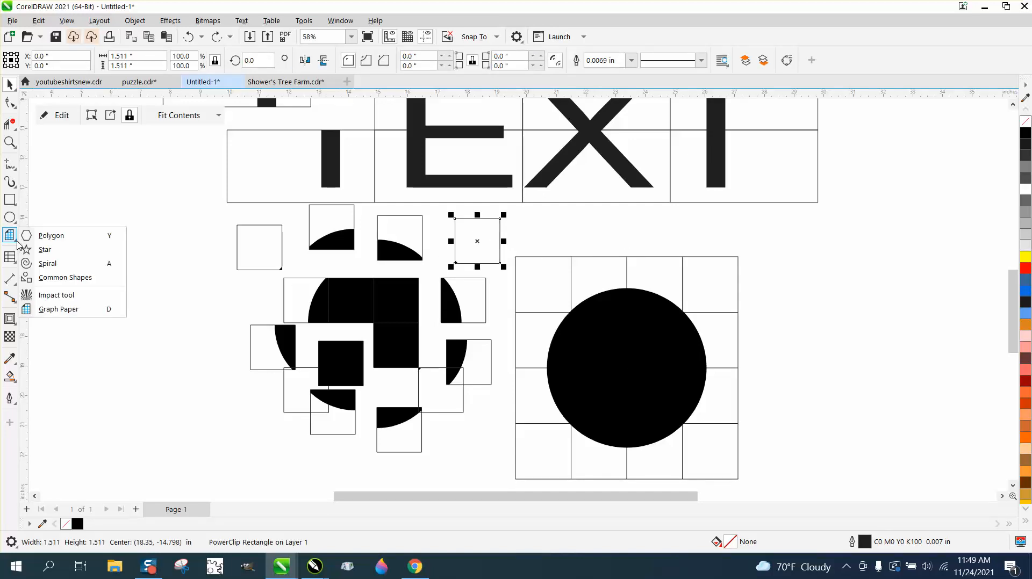
mouse_move(51, 236)
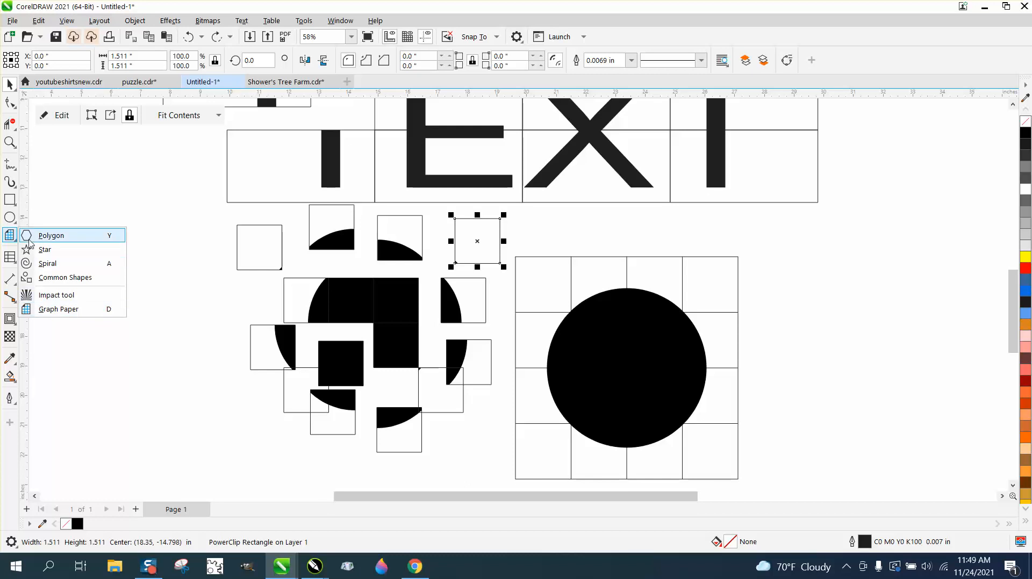
click(10, 257)
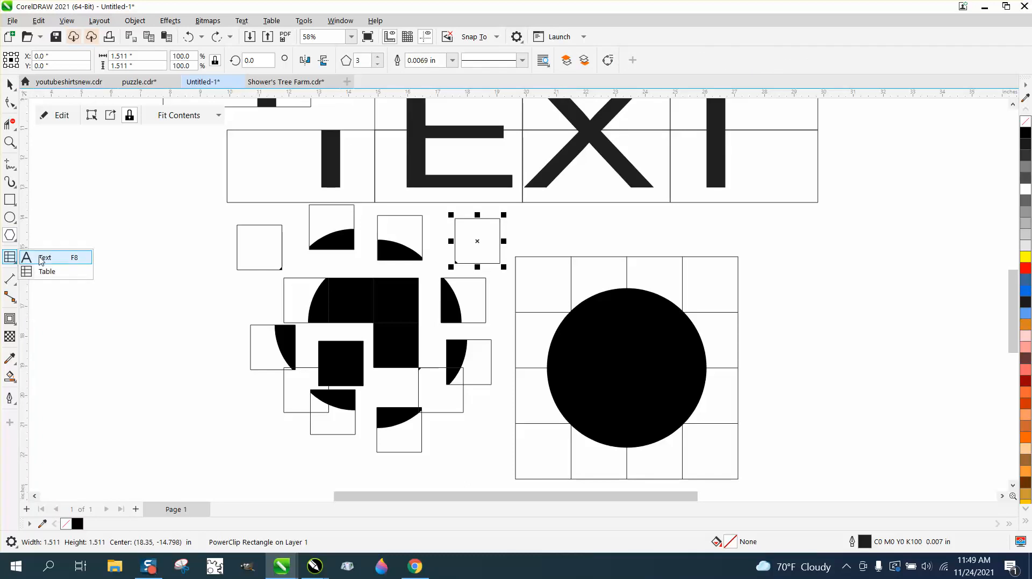